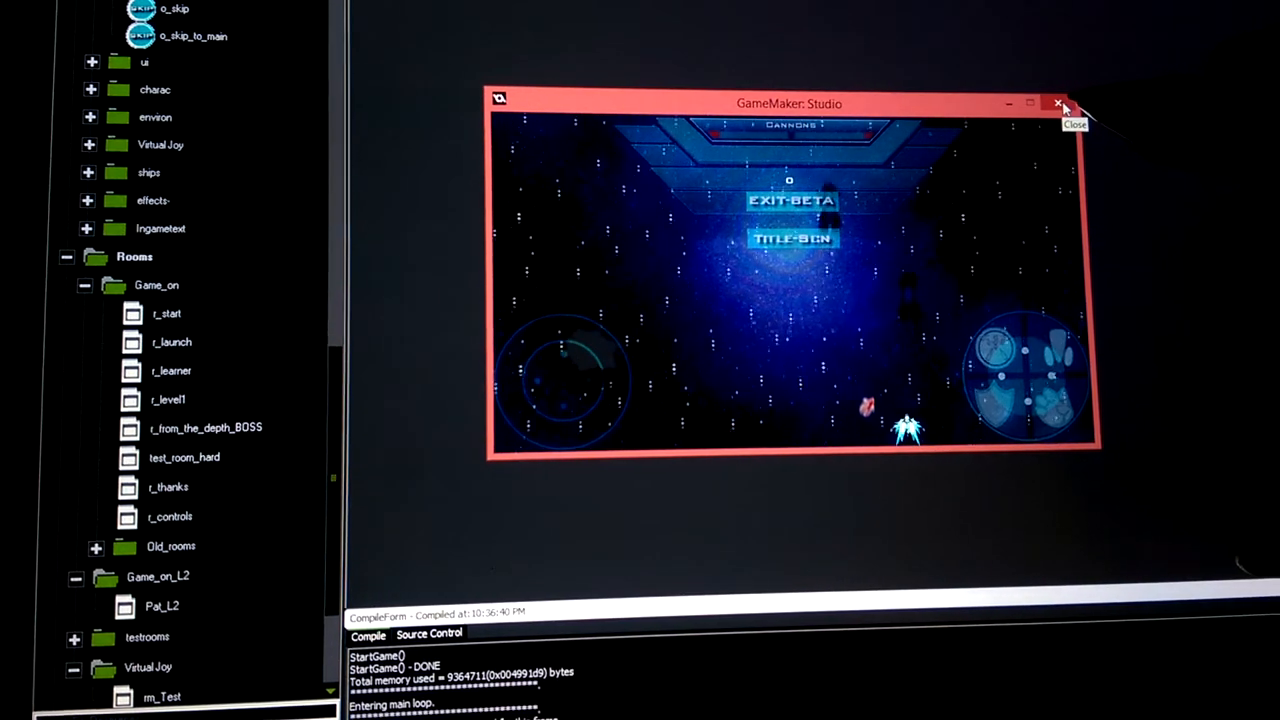
- Close the game's test window showing the title menu, returning to the empty workspace
{"action": "left_click", "coordinate": [1058, 104]}
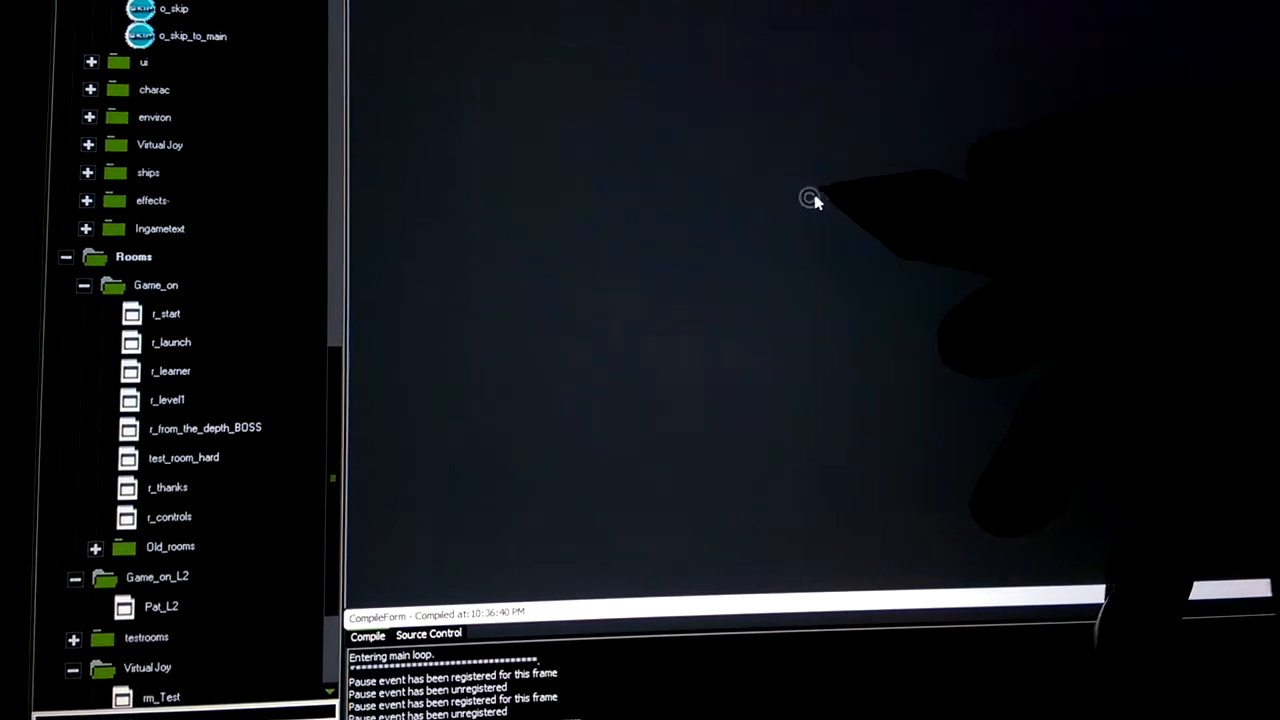